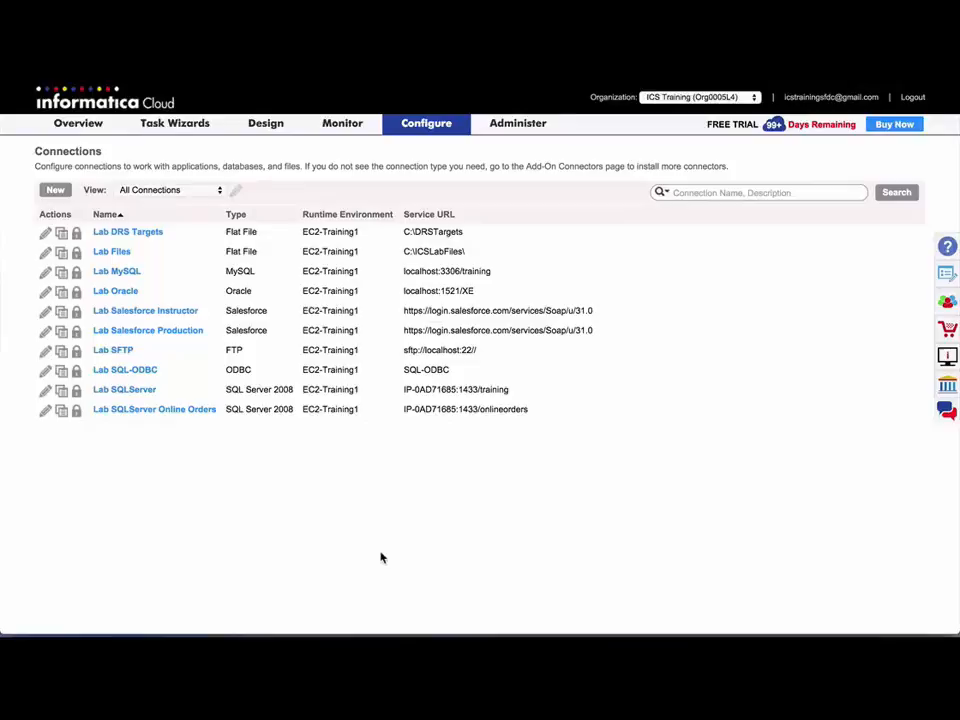
pyautogui.moveTo(447, 162)
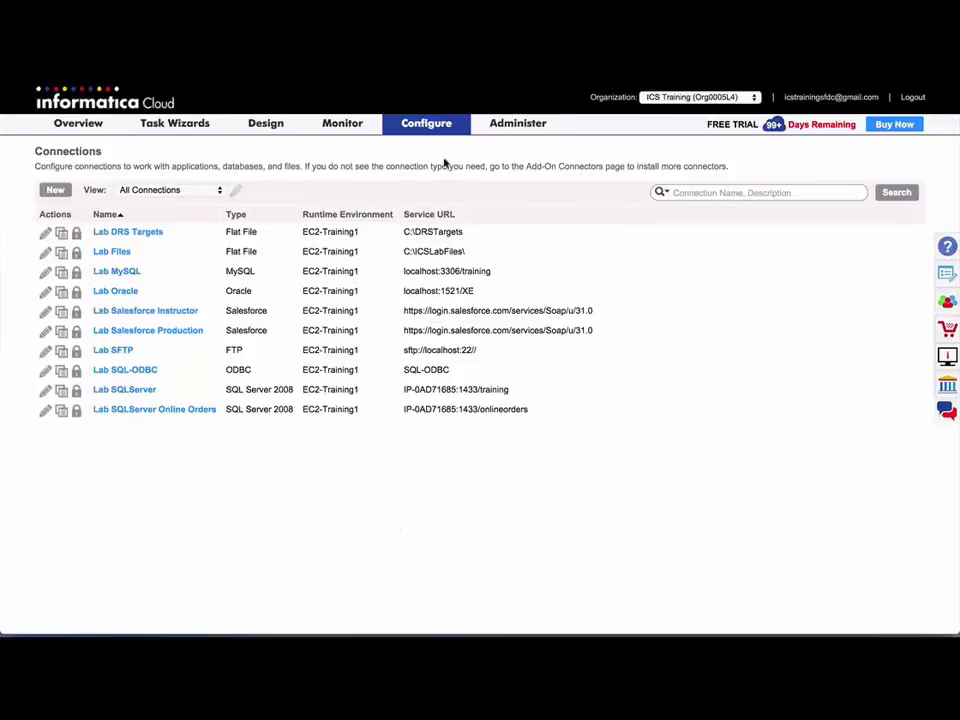
# Step: Open the Configure menu to list the configuration pages
pyautogui.click(426, 123)
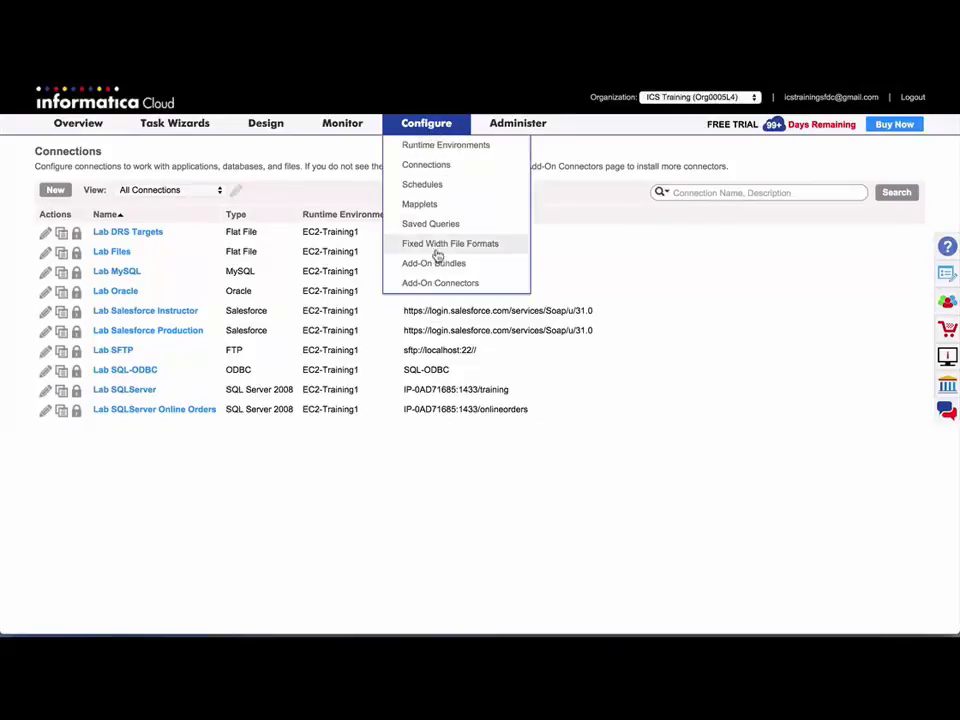
# Step: Go to Configure > Add-On Connectors to list Amazon Dynamo DB, S3 and Redshift
pyautogui.click(440, 282)
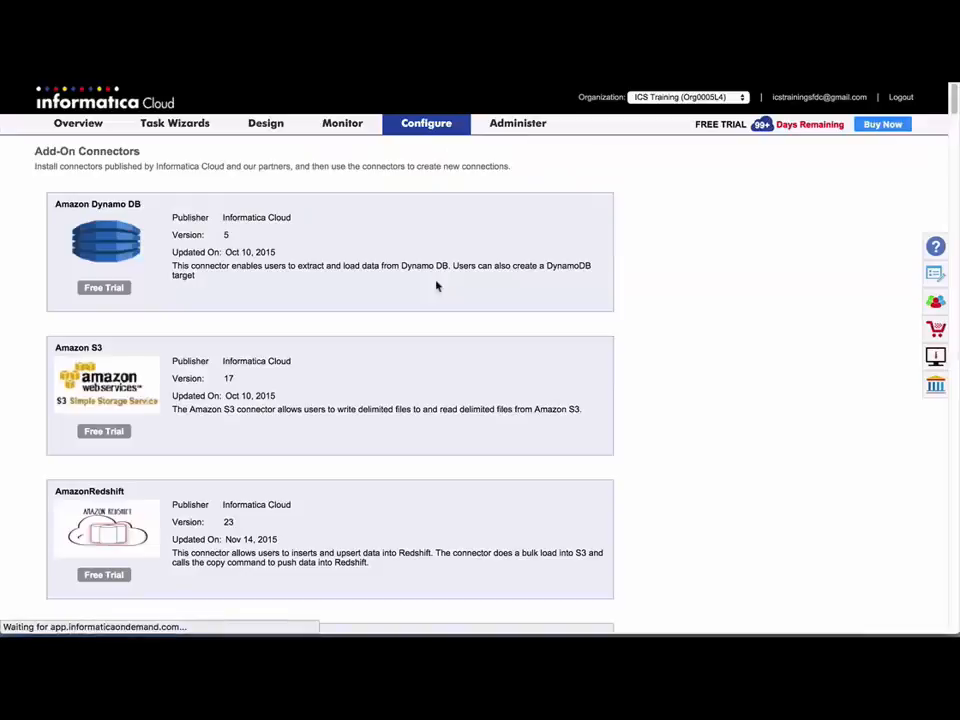
pyautogui.click(103, 288)
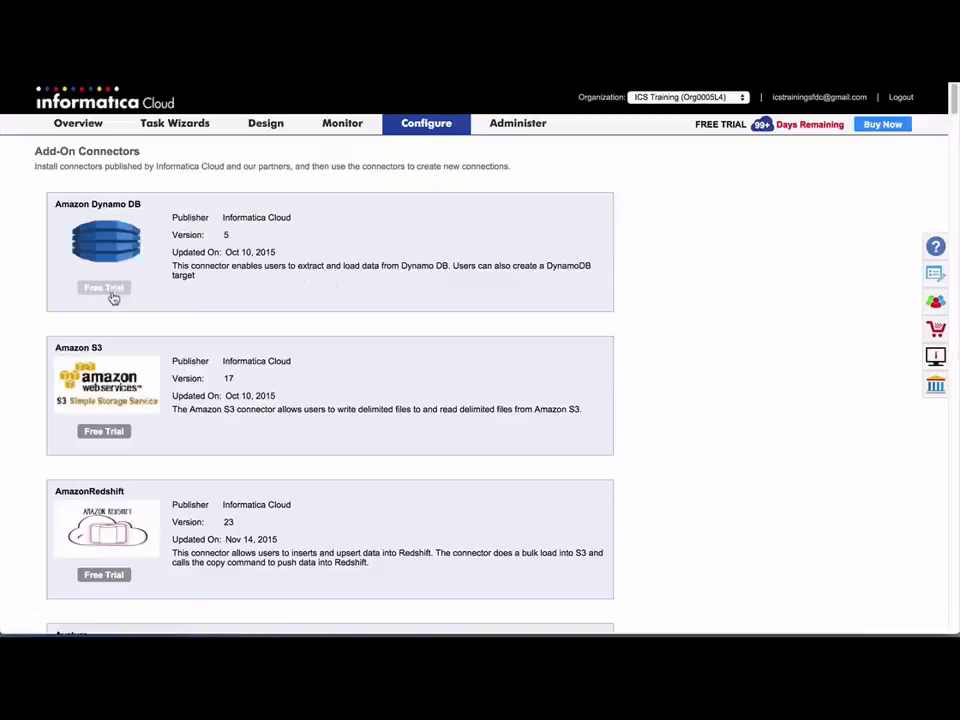
pyautogui.moveTo(153, 289)
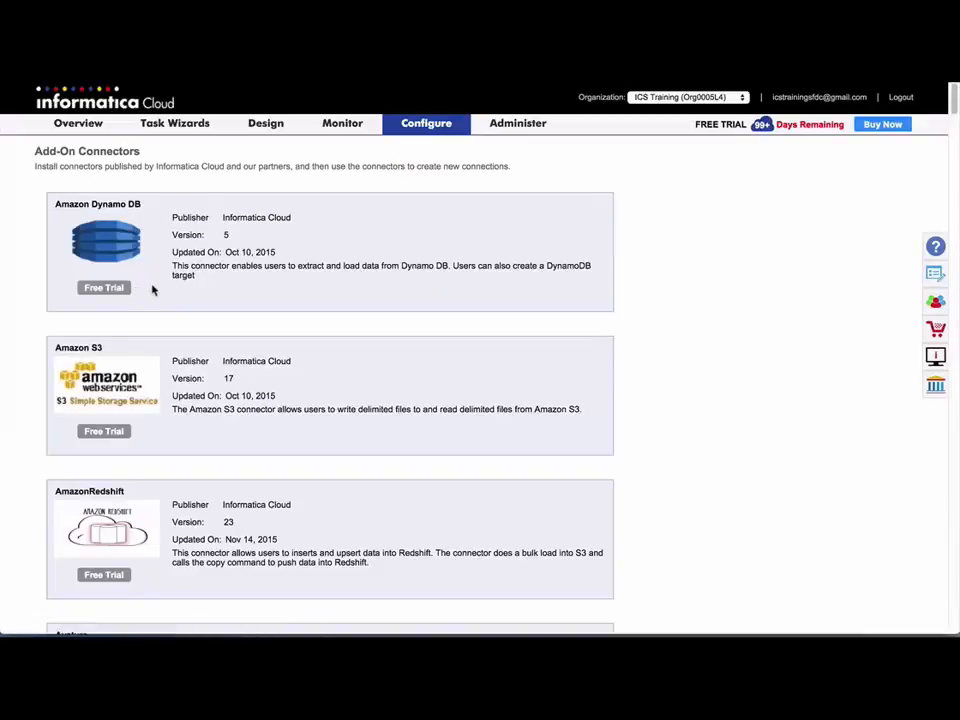
pyautogui.moveTo(180, 300)
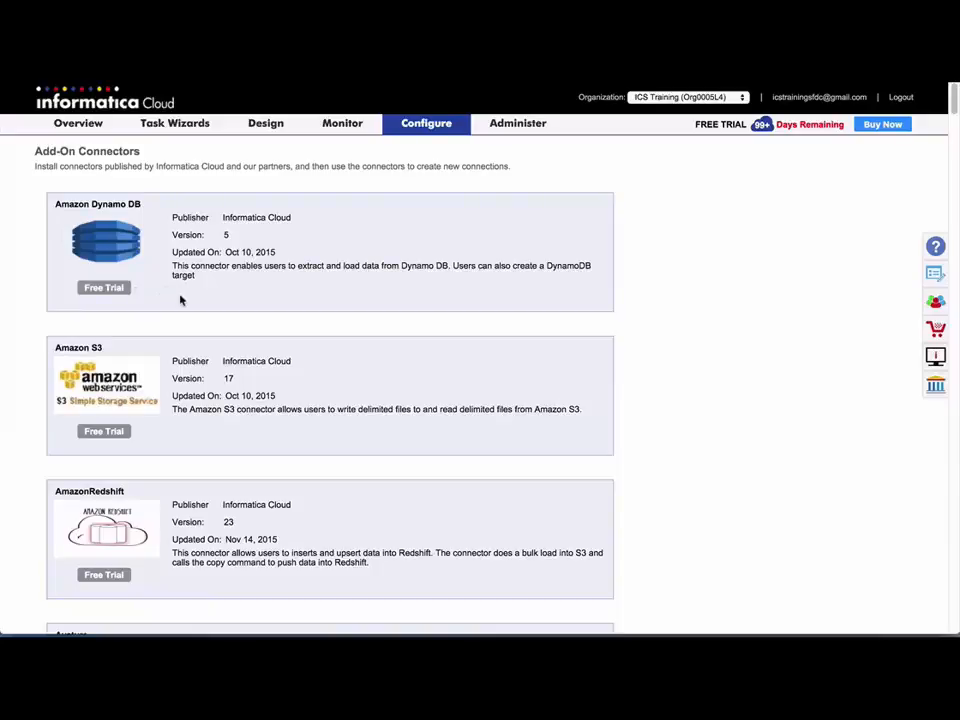
pyautogui.scroll(-3)
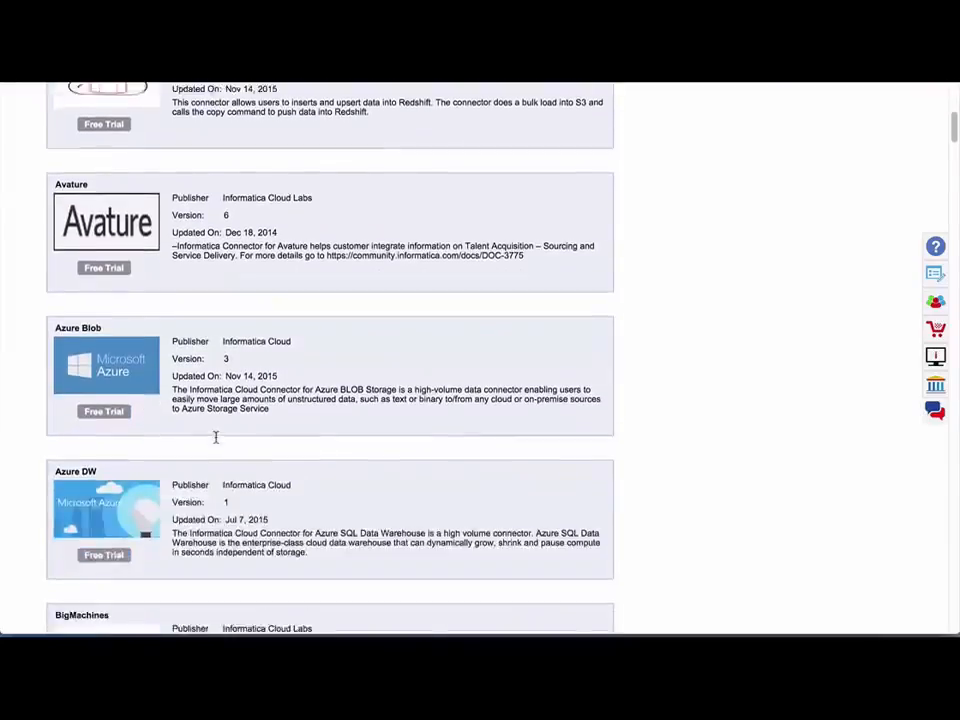
pyautogui.scroll(-3)
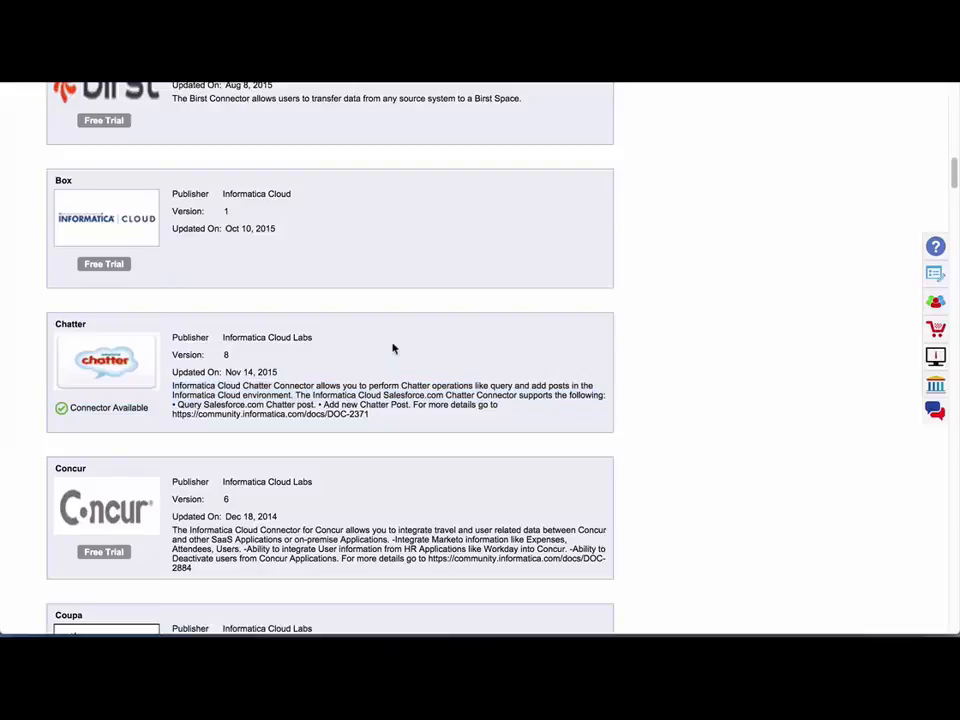
pyautogui.moveTo(536, 316)
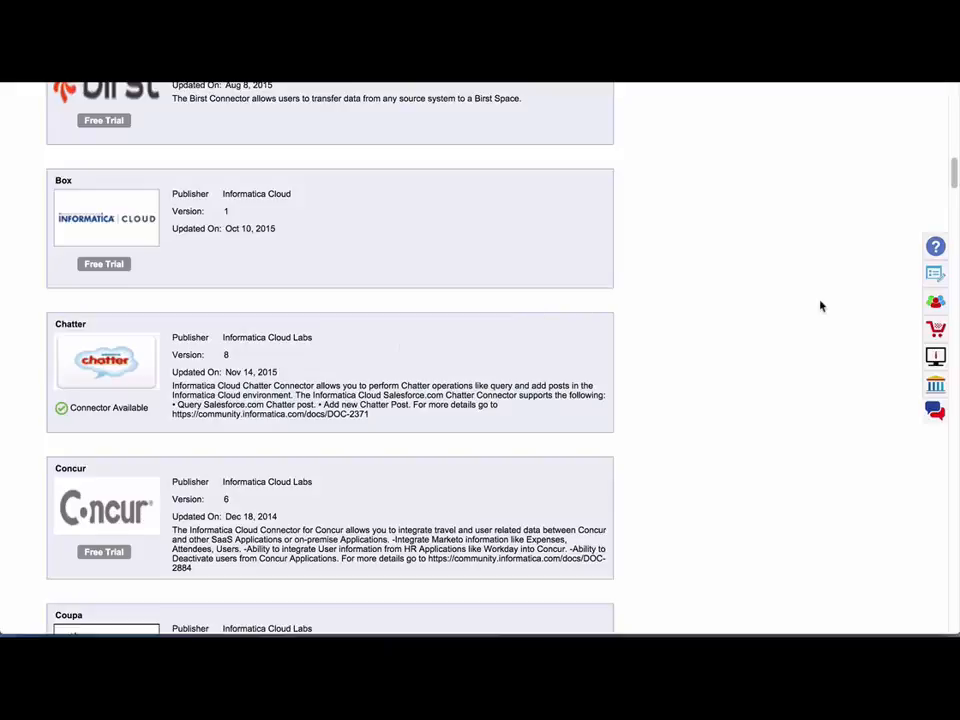
pyautogui.moveTo(935, 247)
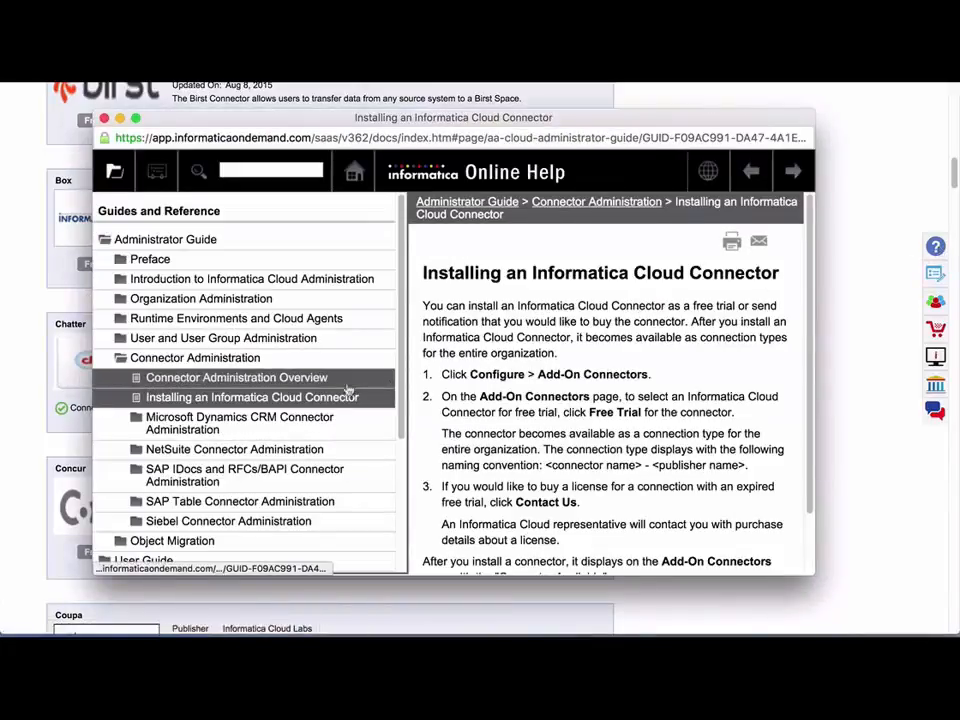
# Step: Expand Connector Guides in the Online Help tree and scroll through the guide list
pyautogui.scroll(-3)
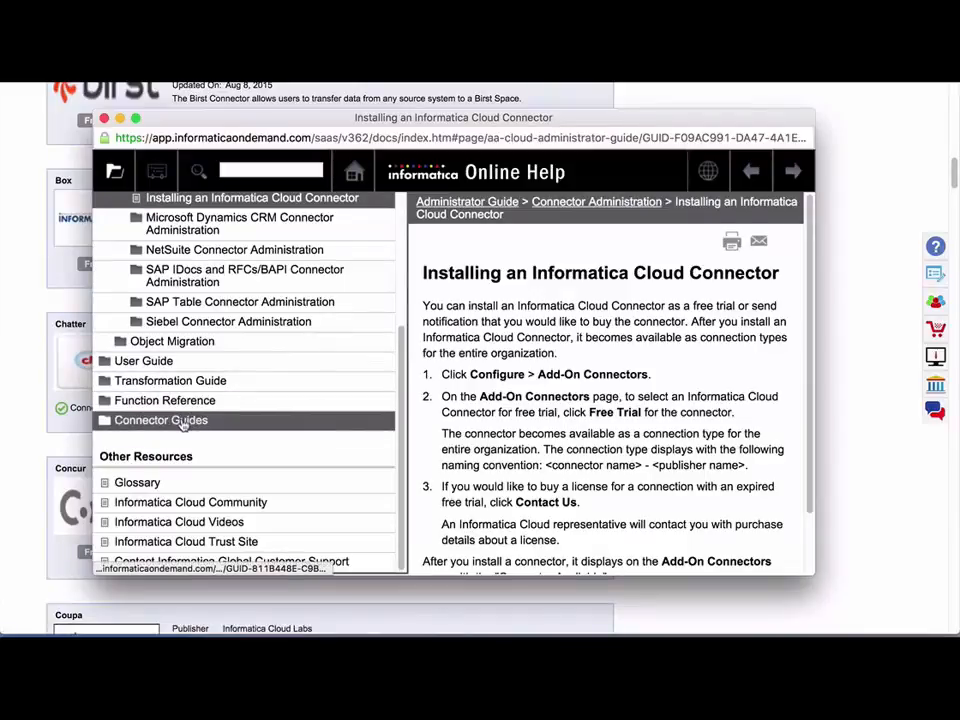
pyautogui.click(161, 419)
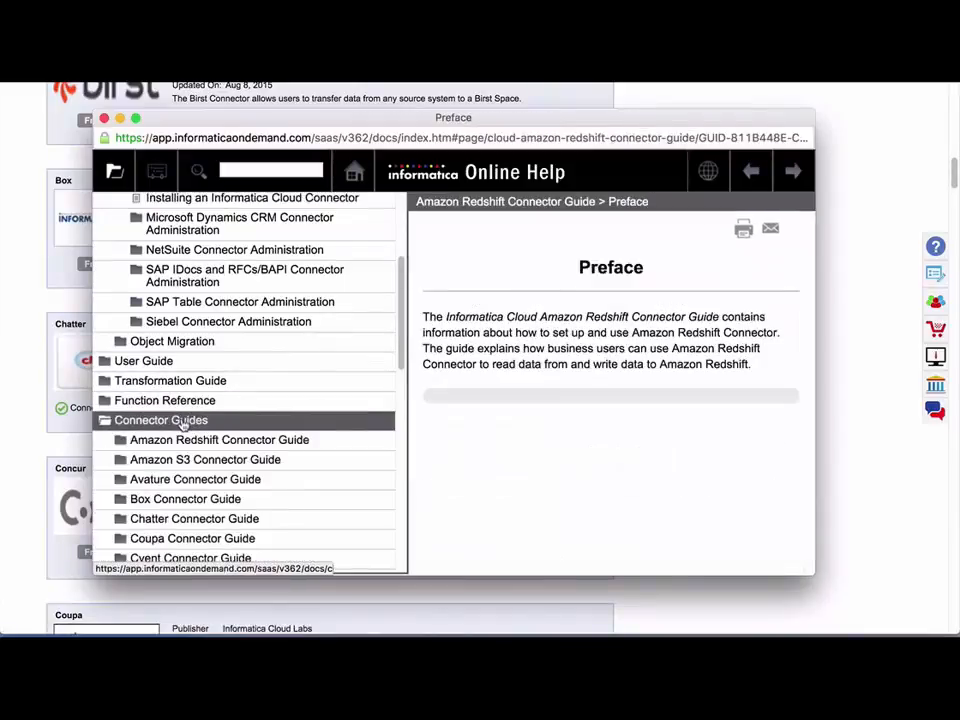
pyautogui.scroll(-3)
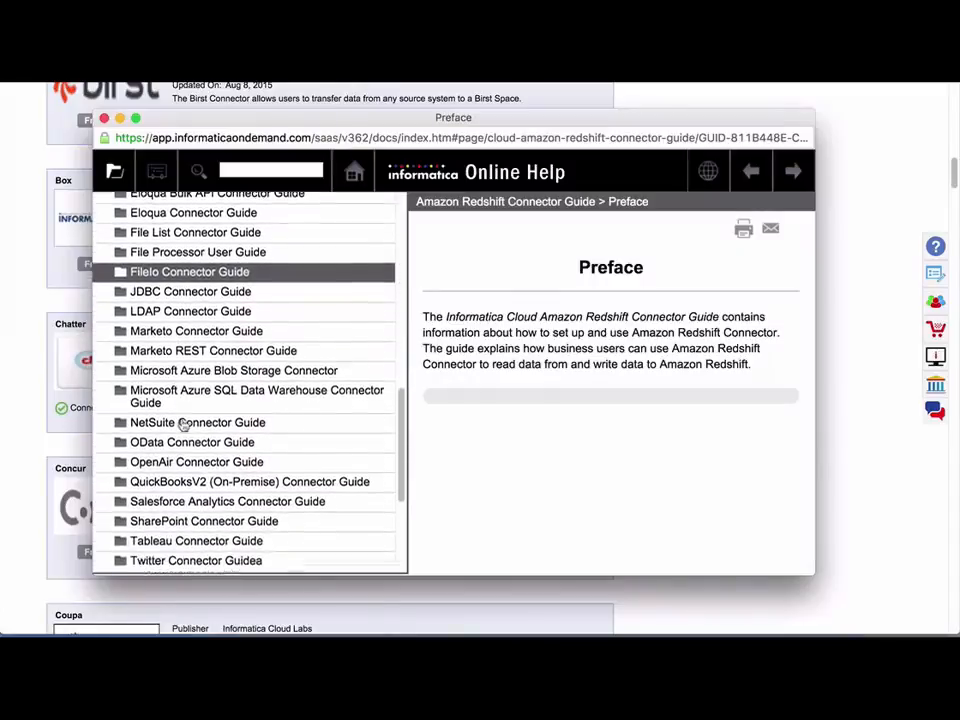